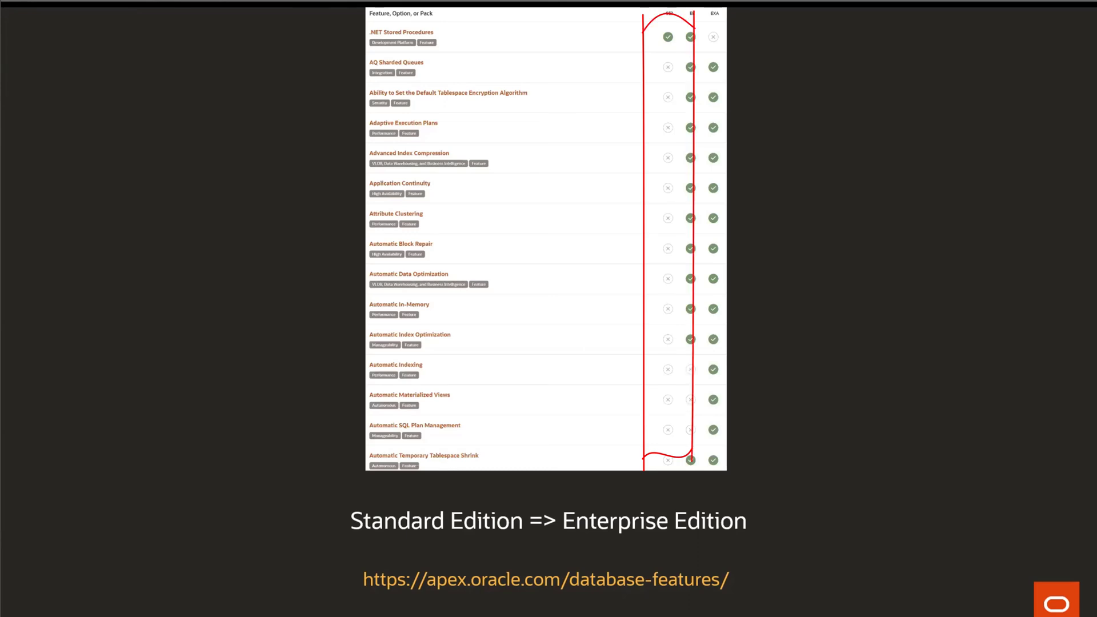
{"action": "scroll", "scroll_direction": "down", "scroll_amount": 3}
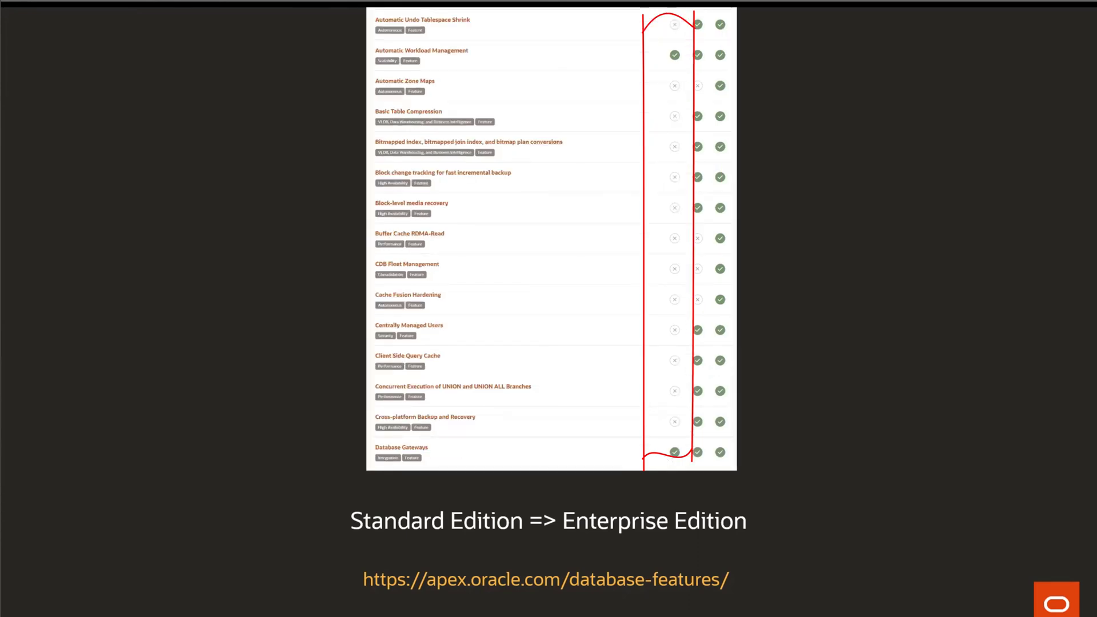
{"action": "scroll", "scroll_direction": "down", "scroll_amount": 3}
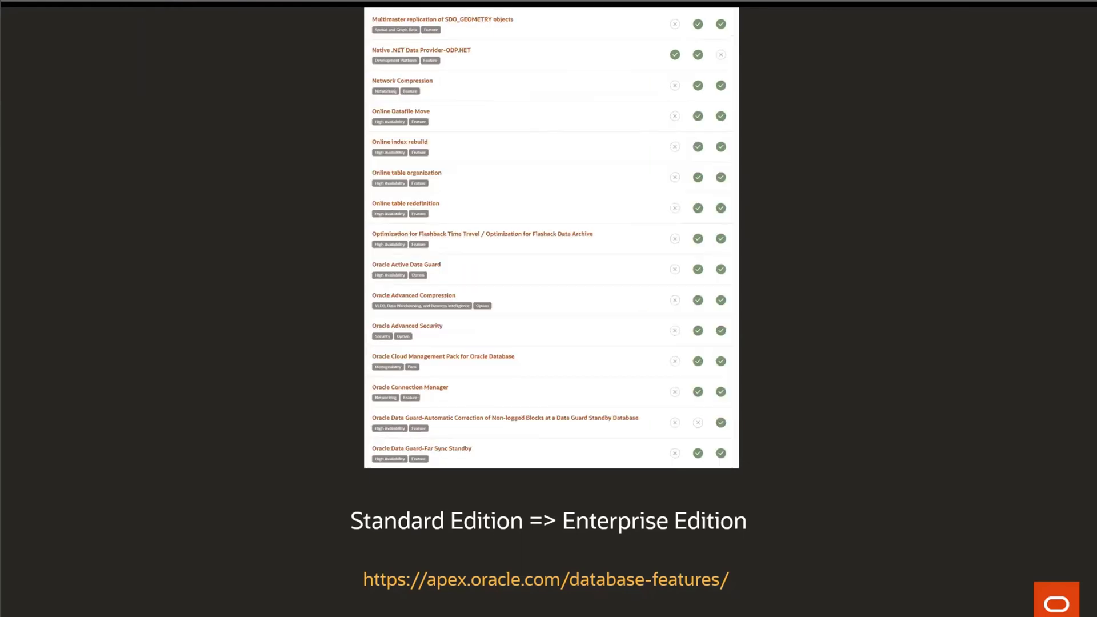
{"action": "scroll", "scroll_direction": "down", "scroll_amount": 3}
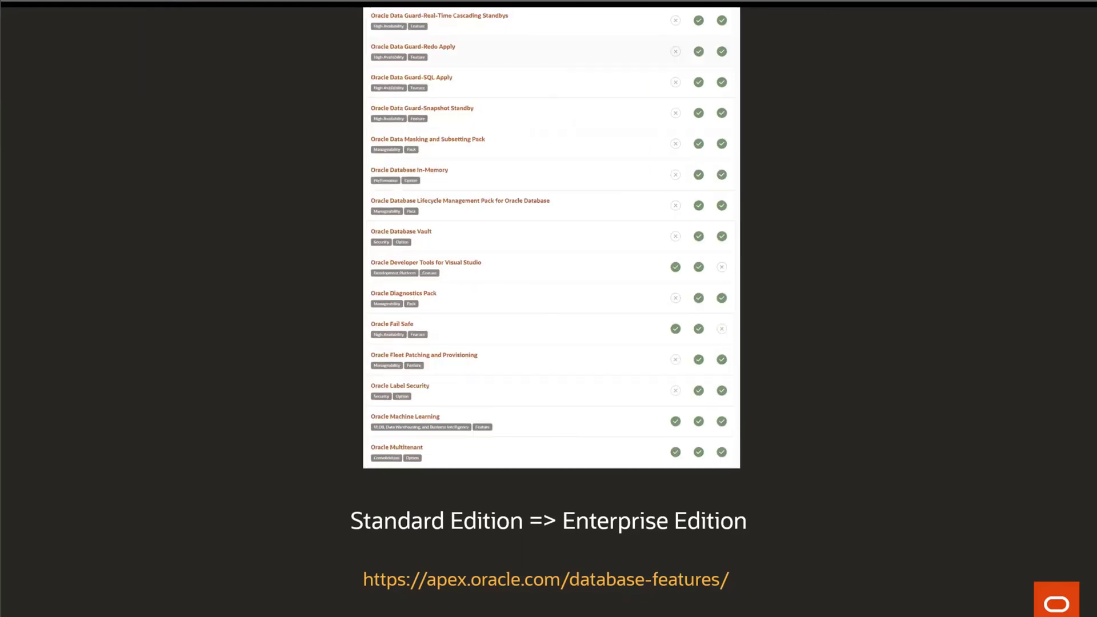
{"action": "scroll", "scroll_direction": "down", "scroll_amount": 3}
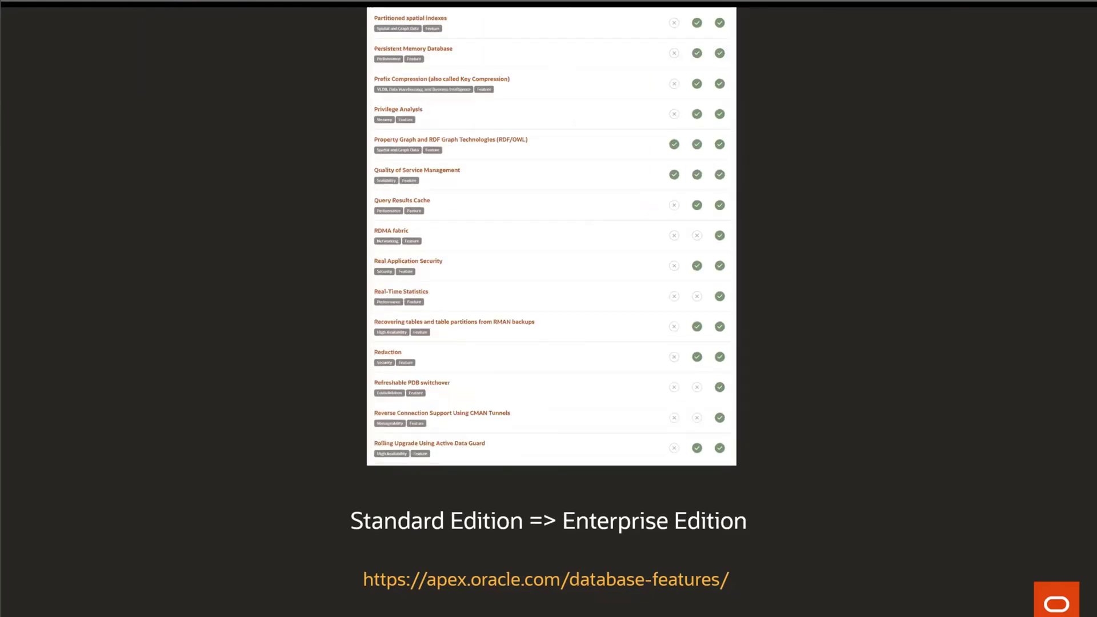
{"action": "scroll", "scroll_direction": "down", "scroll_amount": 3}
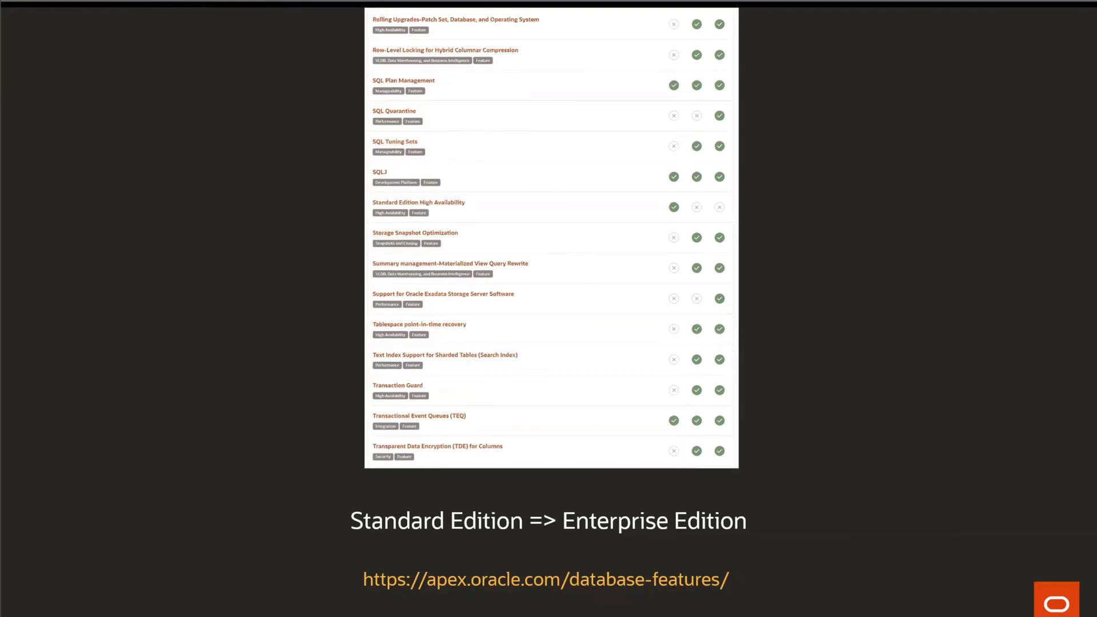